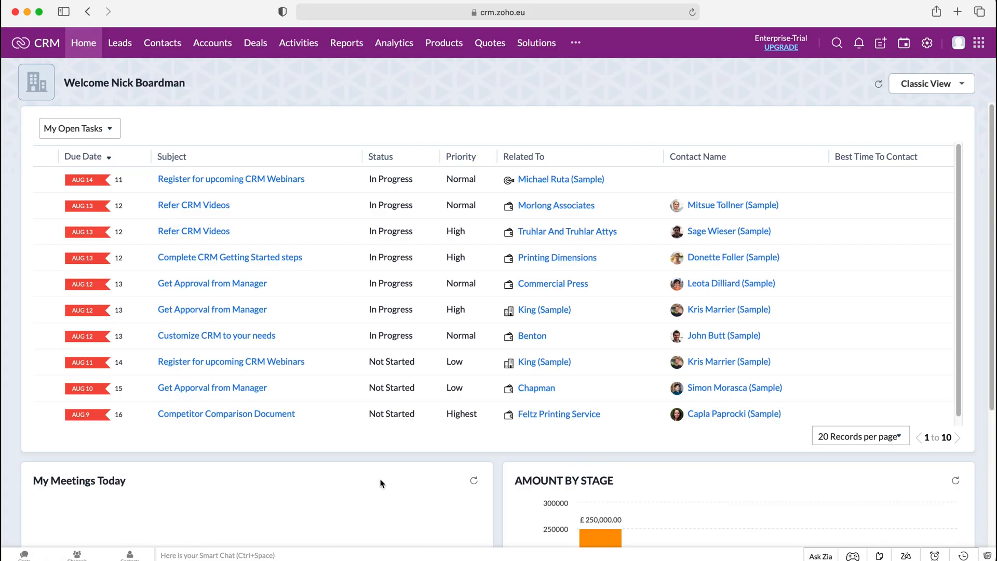
mouse_move(374, 475)
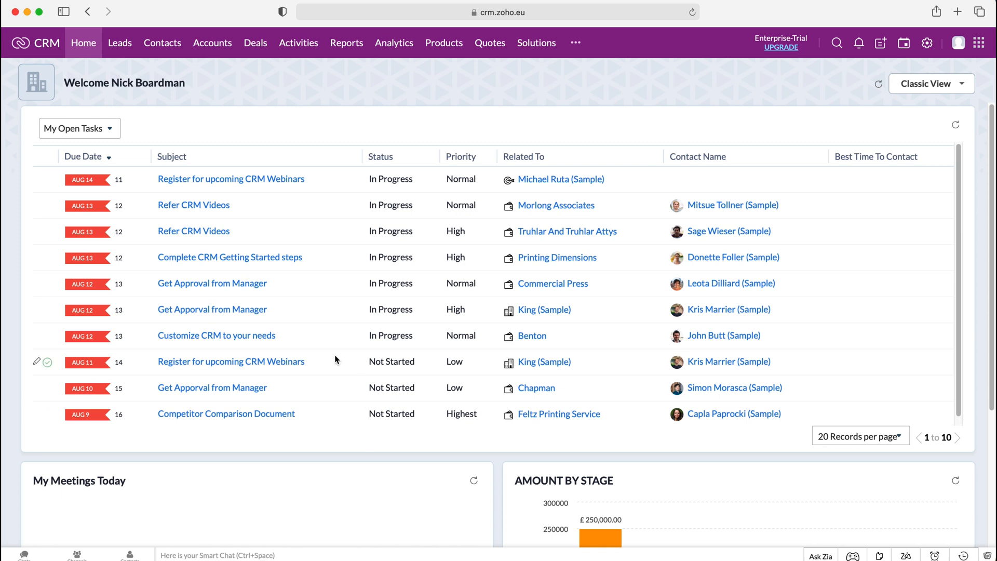
mouse_move(541, 51)
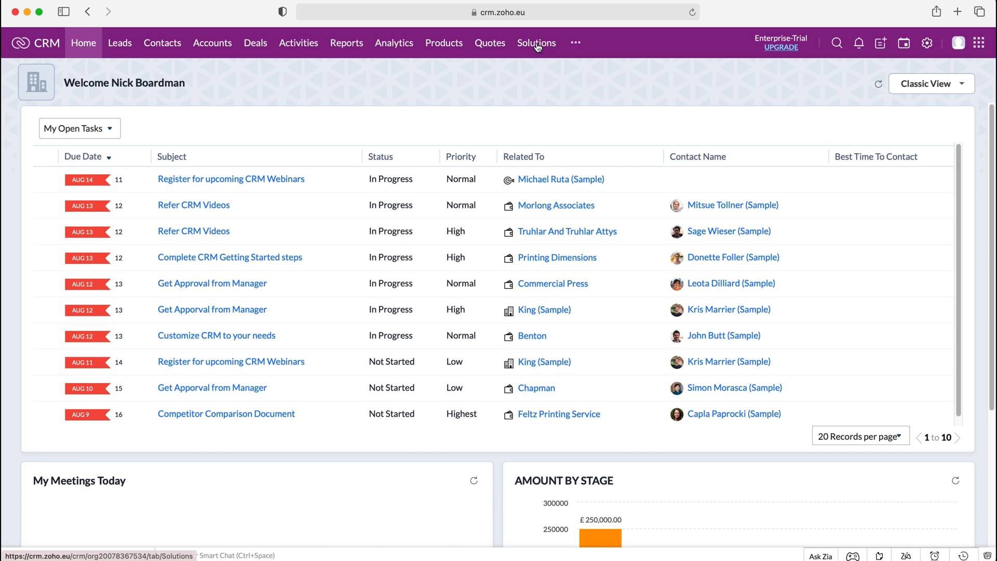
Step: Browse the additional modules list and go to the empty Solutions module
left_click(575, 43)
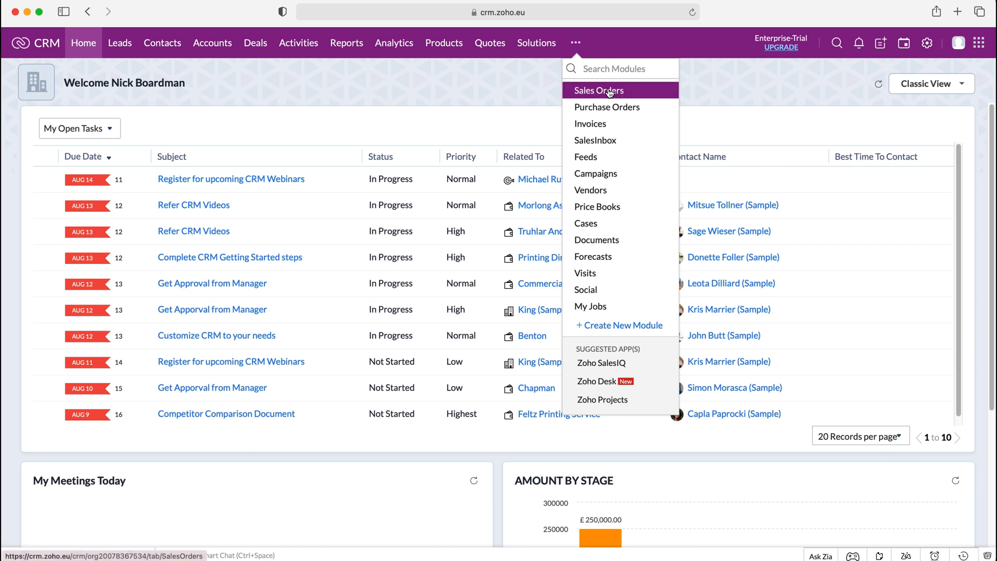
mouse_move(603, 167)
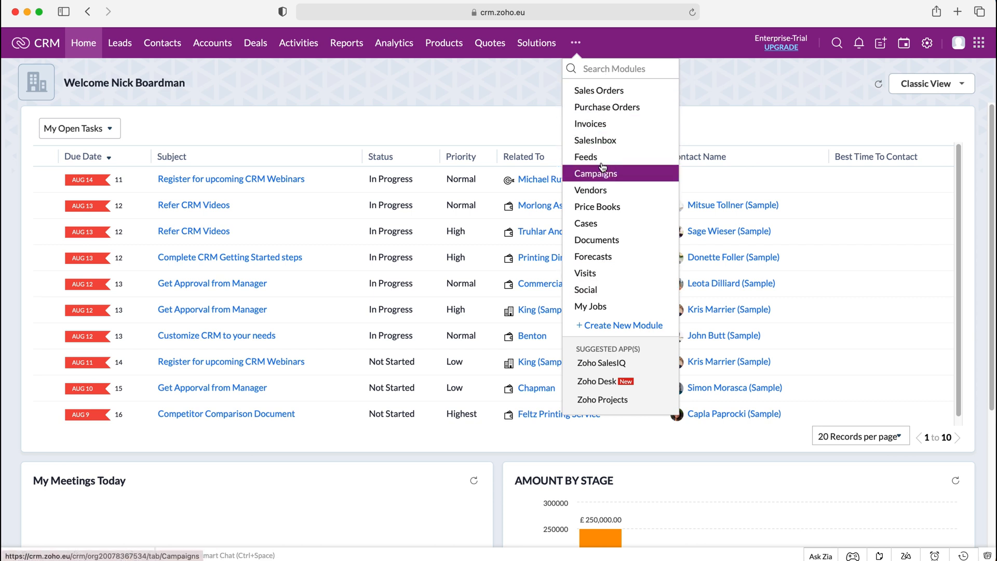
left_click(536, 43)
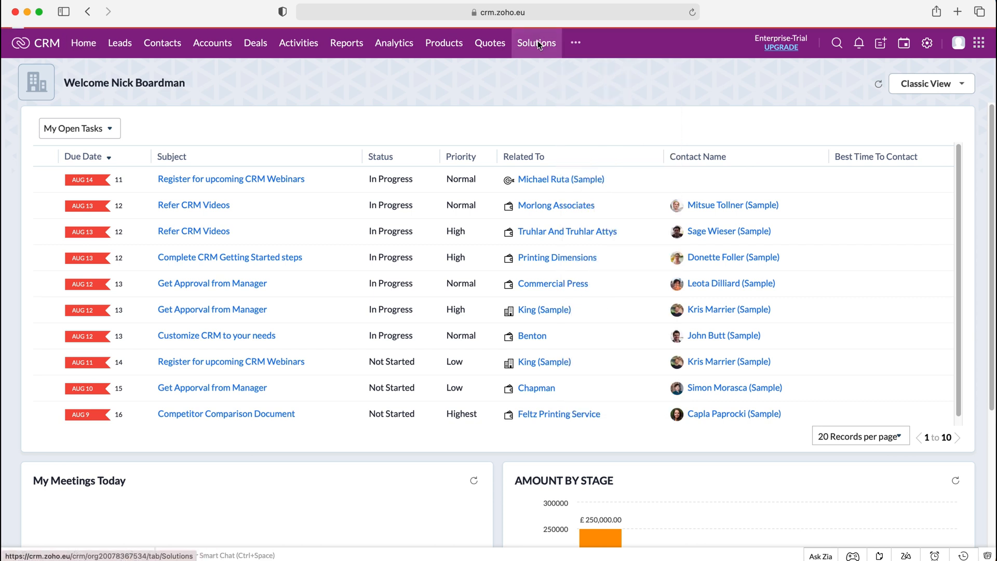
left_click(536, 43)
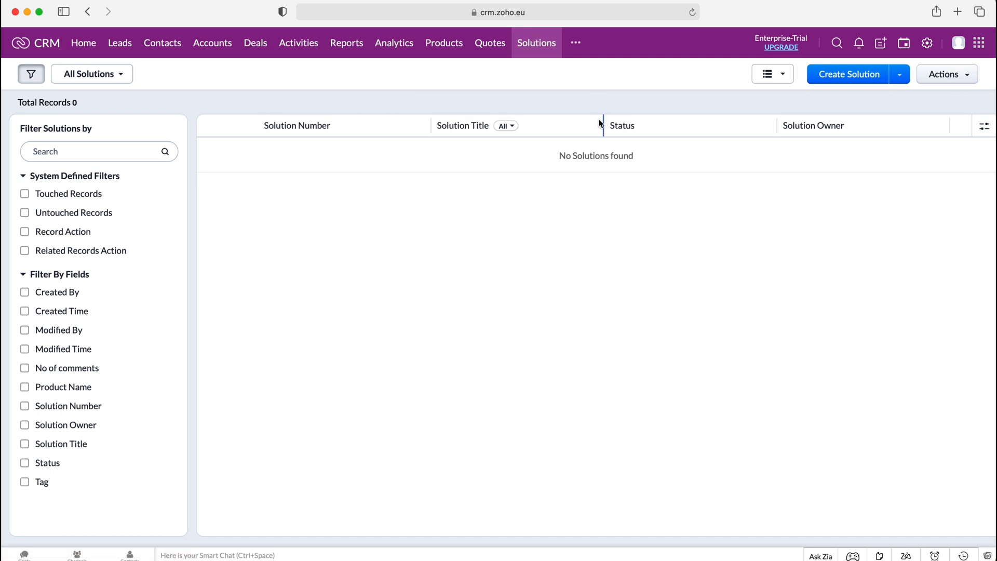
mouse_move(418, 127)
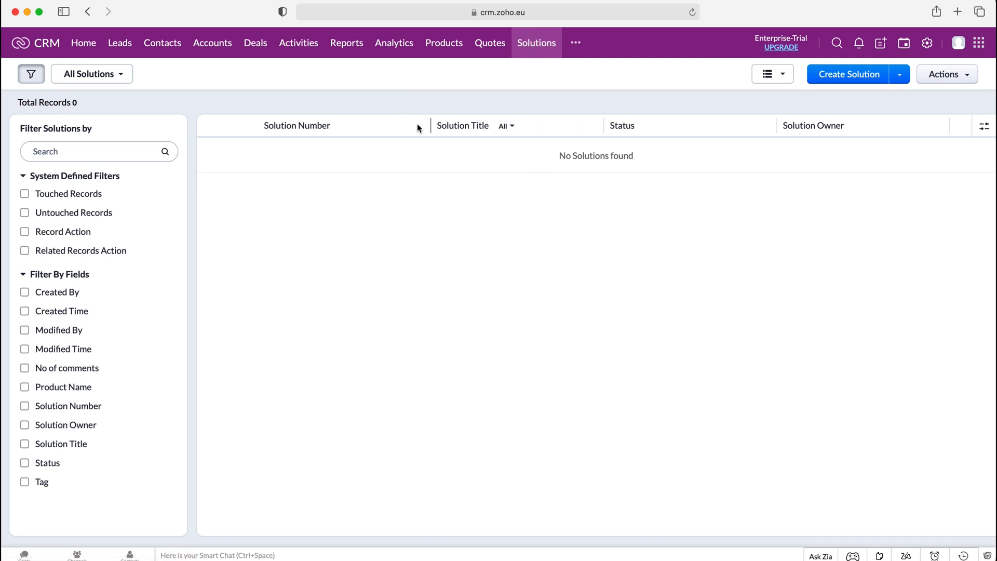
mouse_move(460, 152)
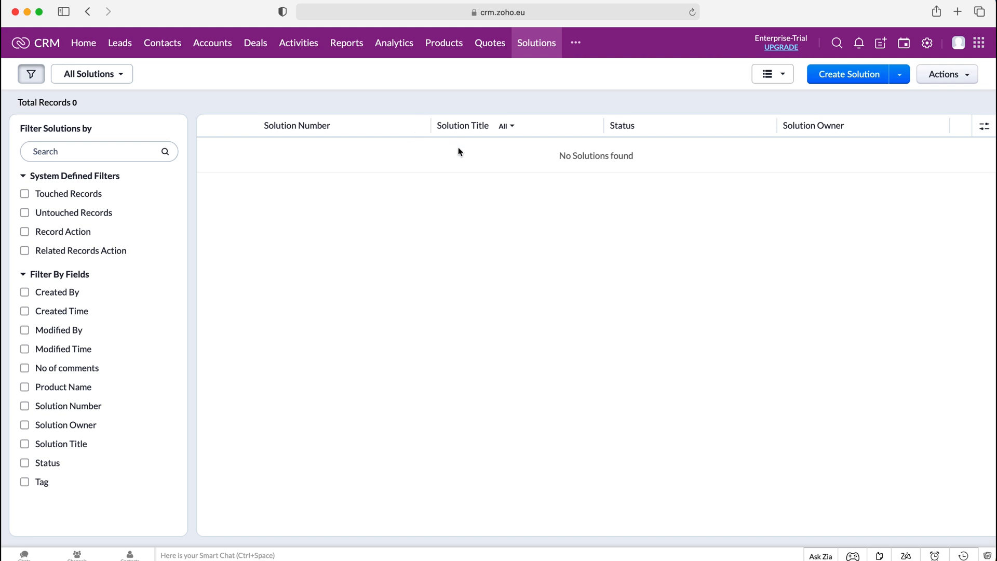
mouse_move(469, 153)
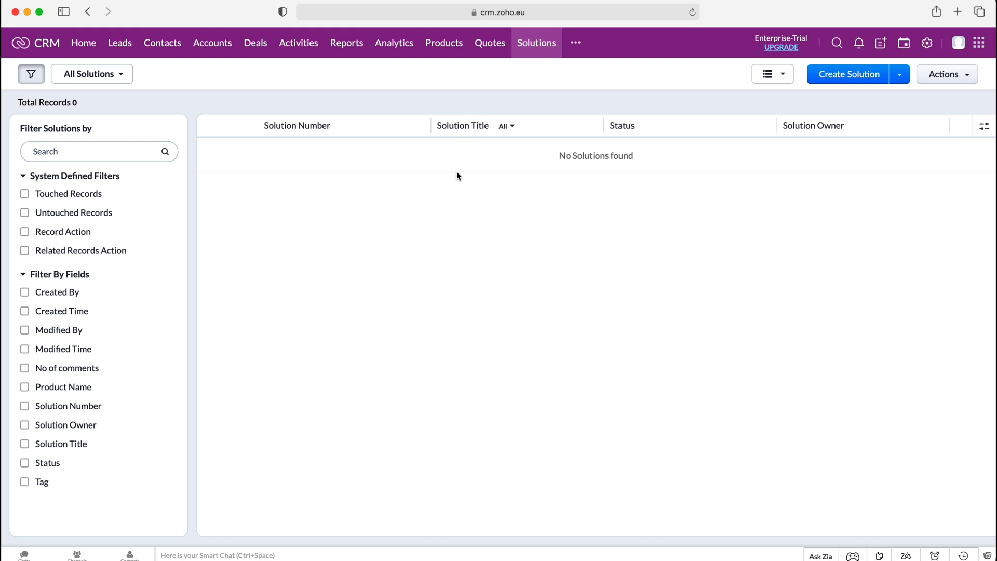
mouse_move(848, 78)
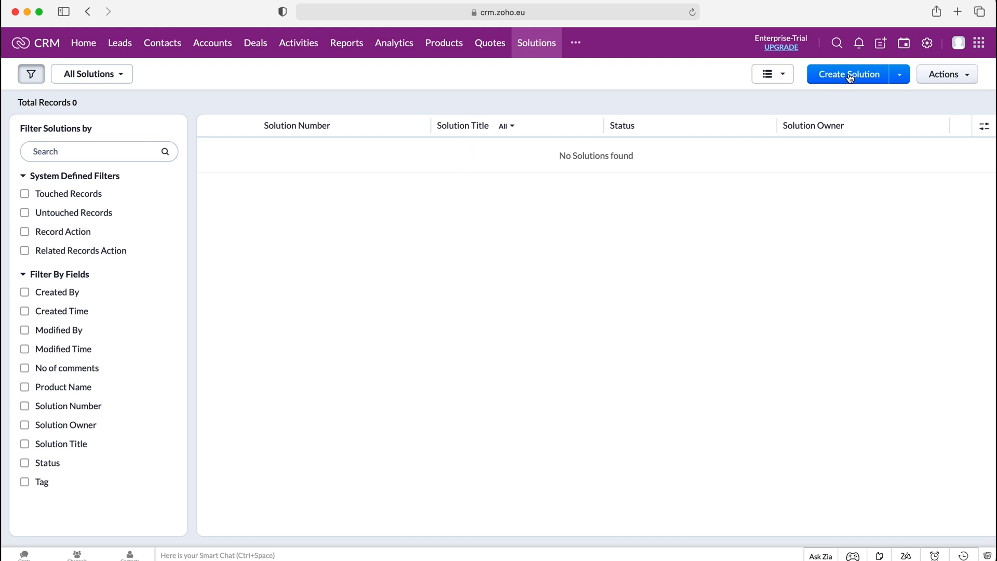
Step: Start a new solution from the Create Solution button
left_click(848, 75)
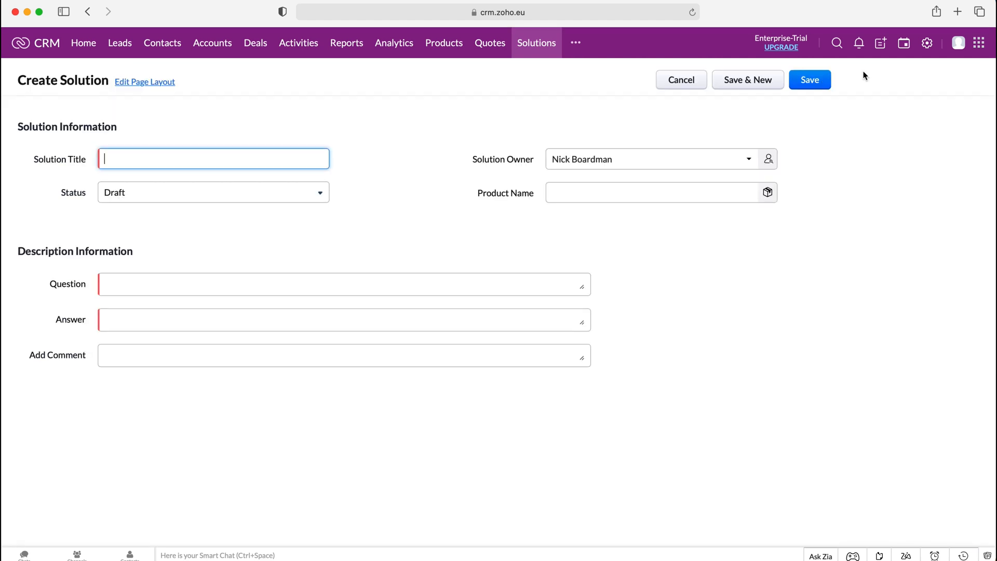
mouse_move(17, 125)
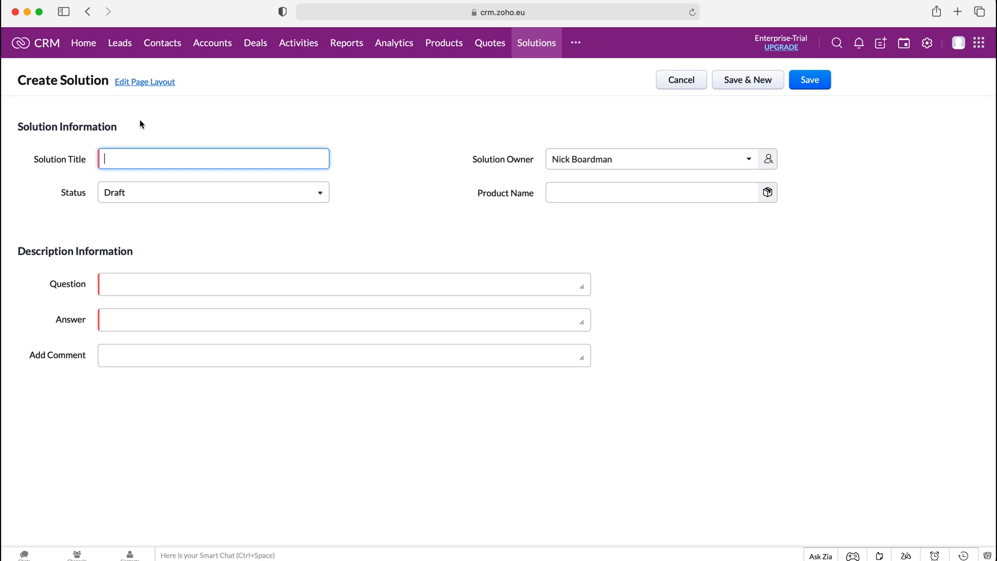
Step: Enter 'Test' as the solution title and set status to Reviewed
type("Test")
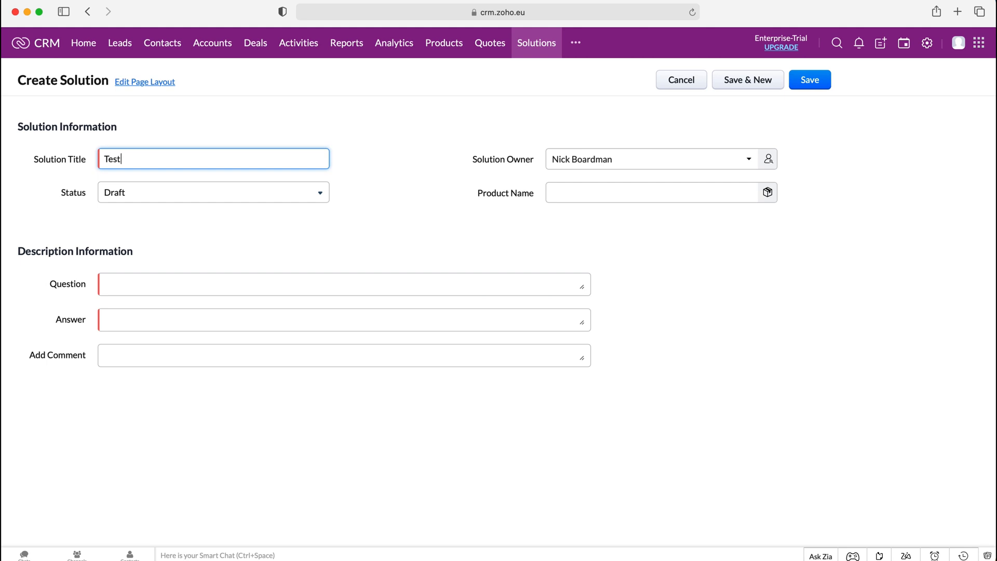
left_click(213, 193)
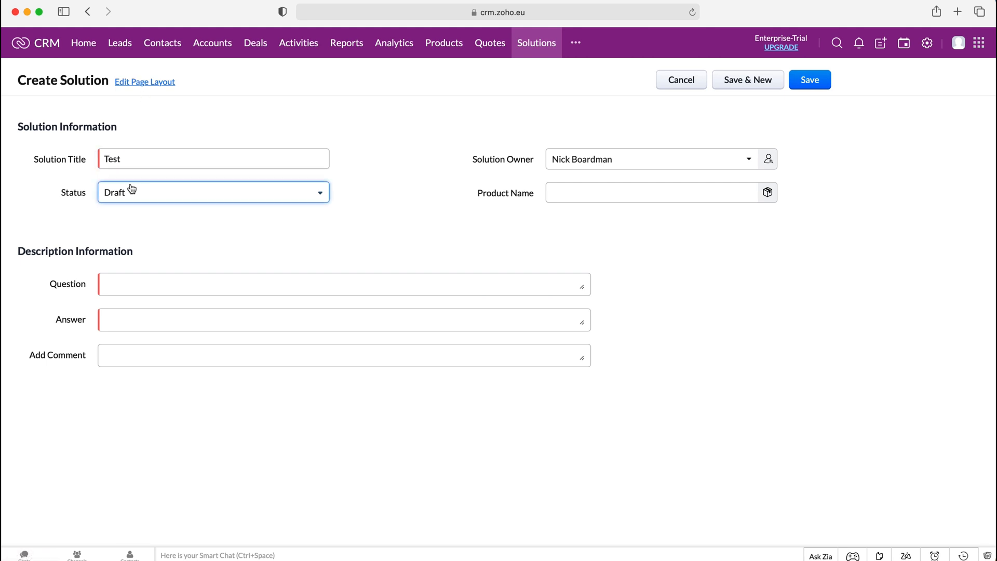
left_click(213, 192)
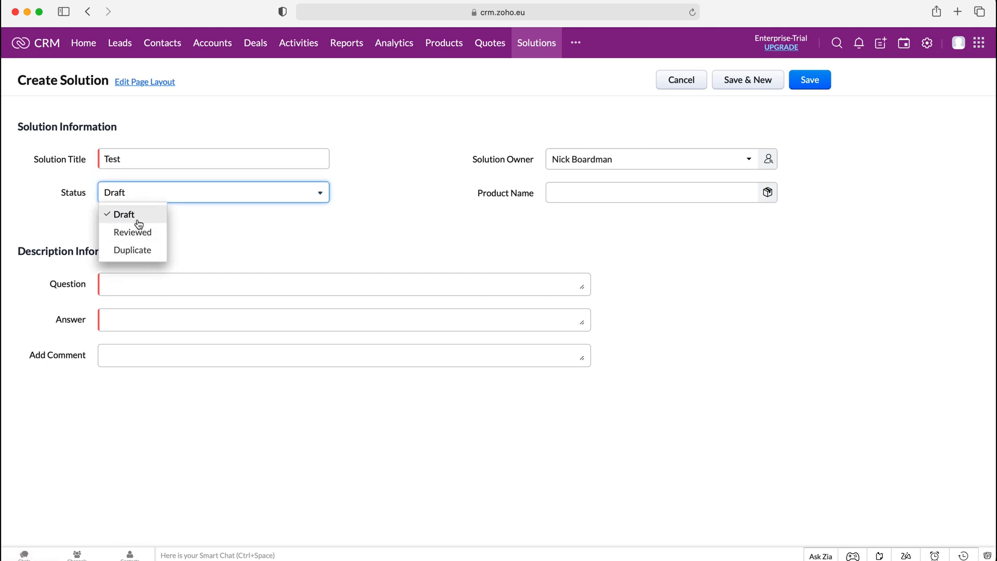
left_click(132, 232)
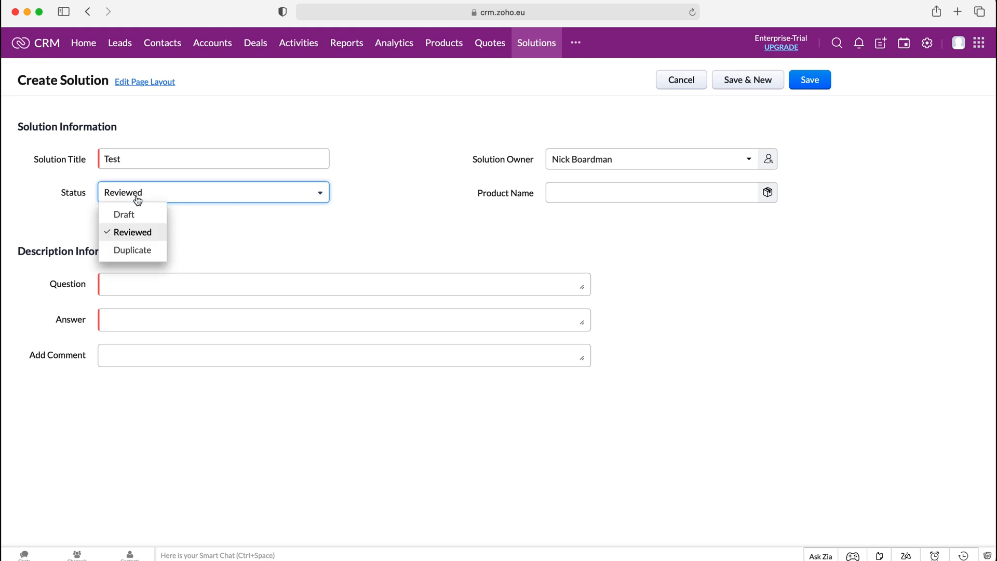
mouse_move(143, 220)
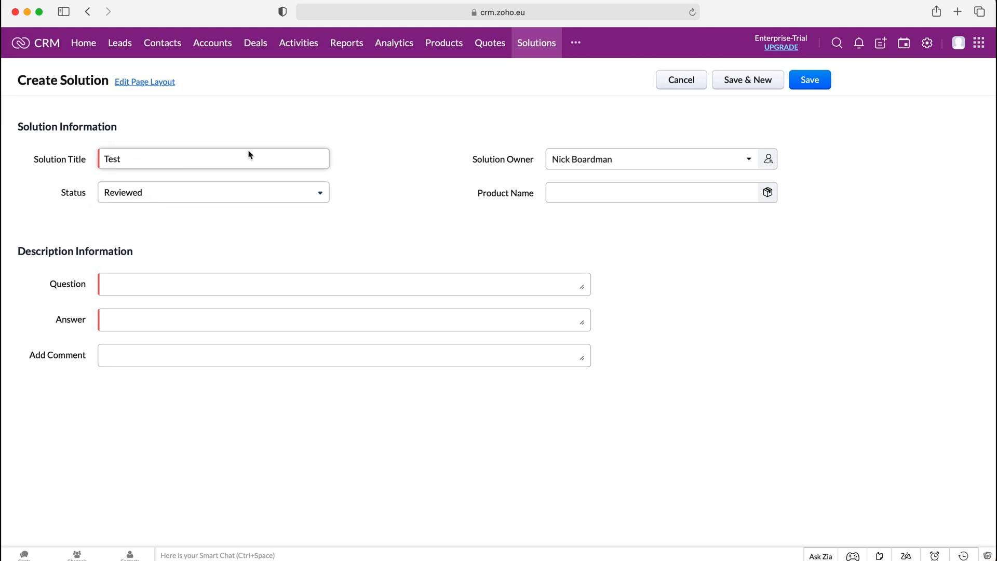
mouse_move(284, 139)
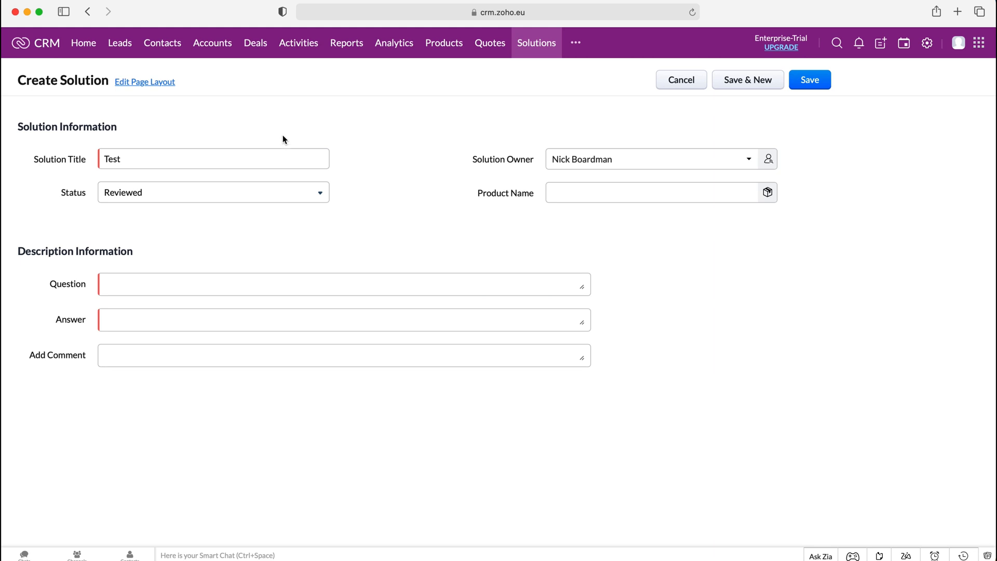
Step: Choose '+ New Product' from the Product Name field's dropdown
left_click(648, 192)
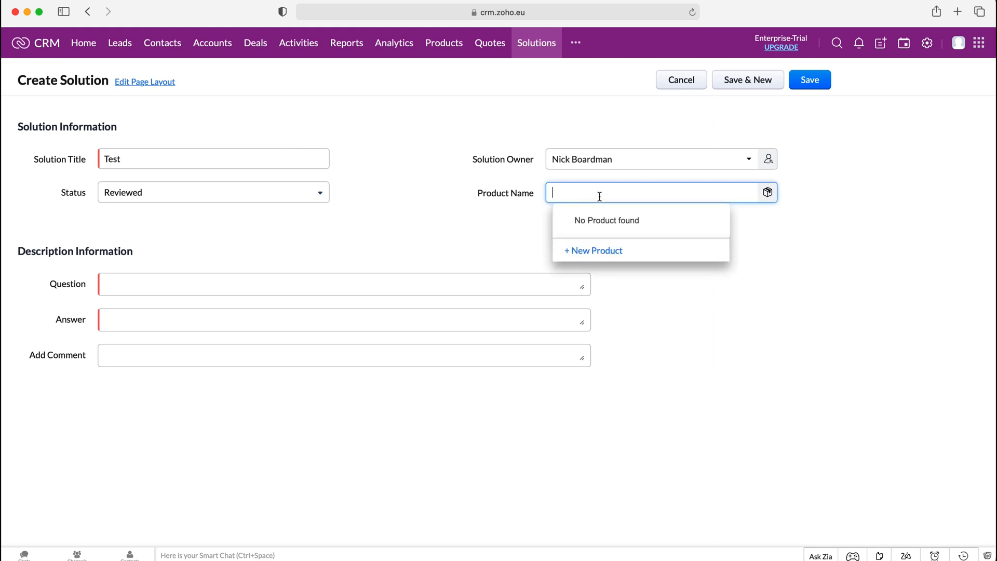
mouse_move(471, 179)
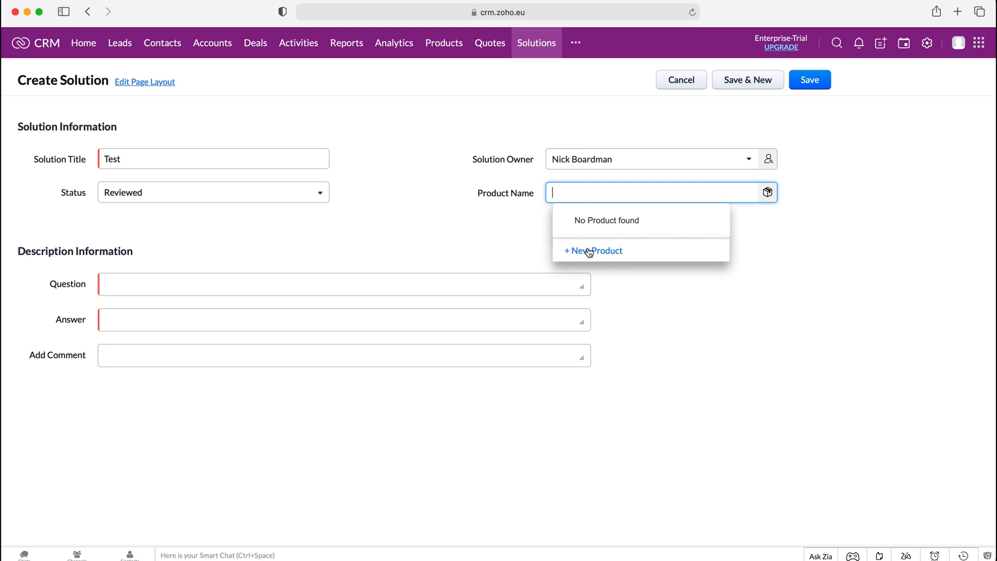
left_click(593, 251)
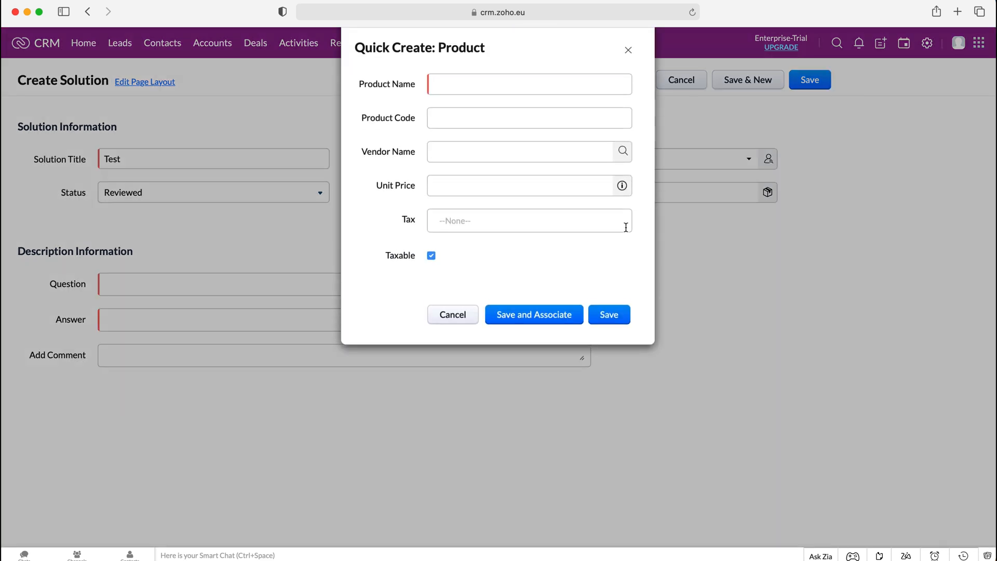
Step: Create product 'Test Product' in Quick Create and associate it with the solution
left_click(530, 84)
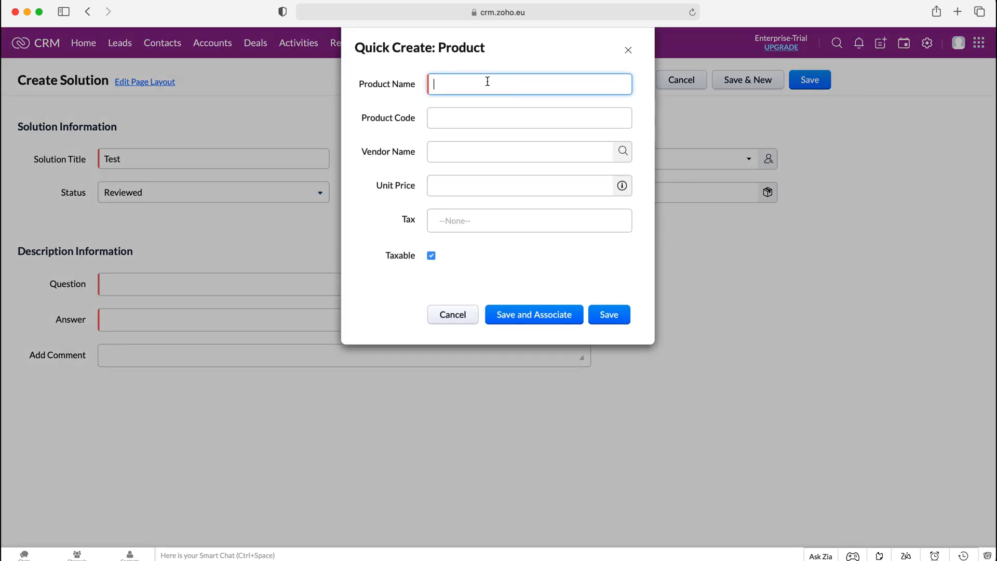
type("Test")
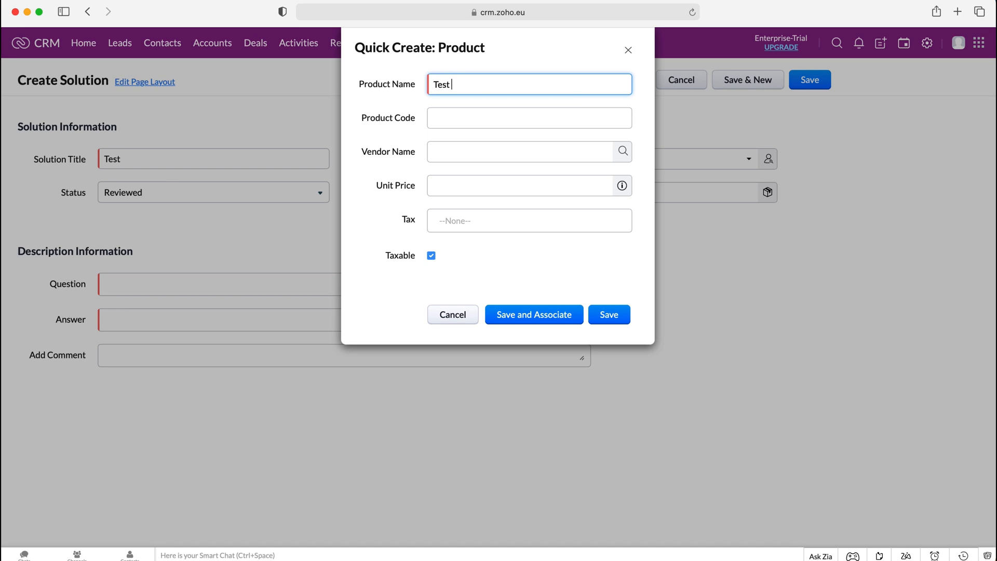
type("Product")
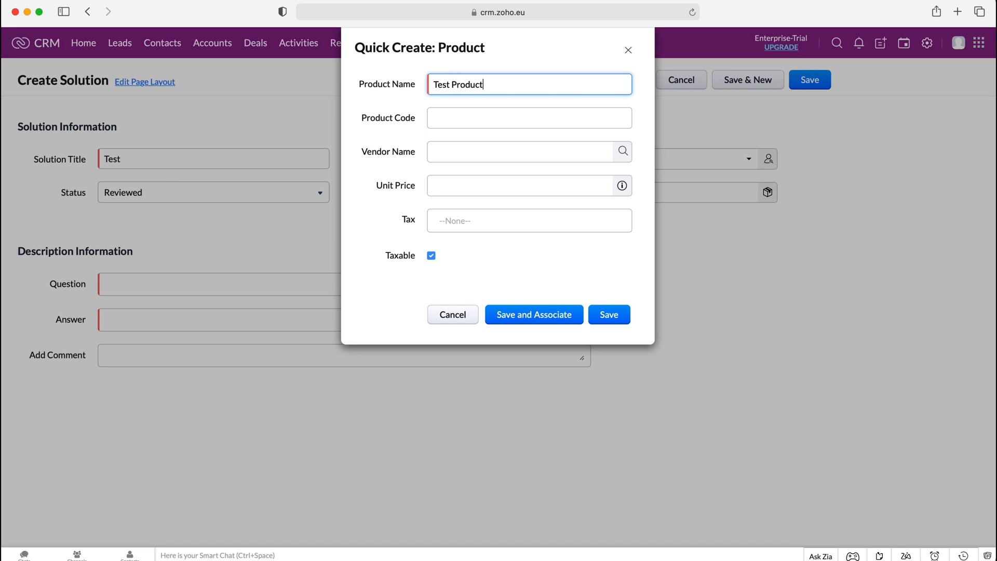
mouse_move(531, 303)
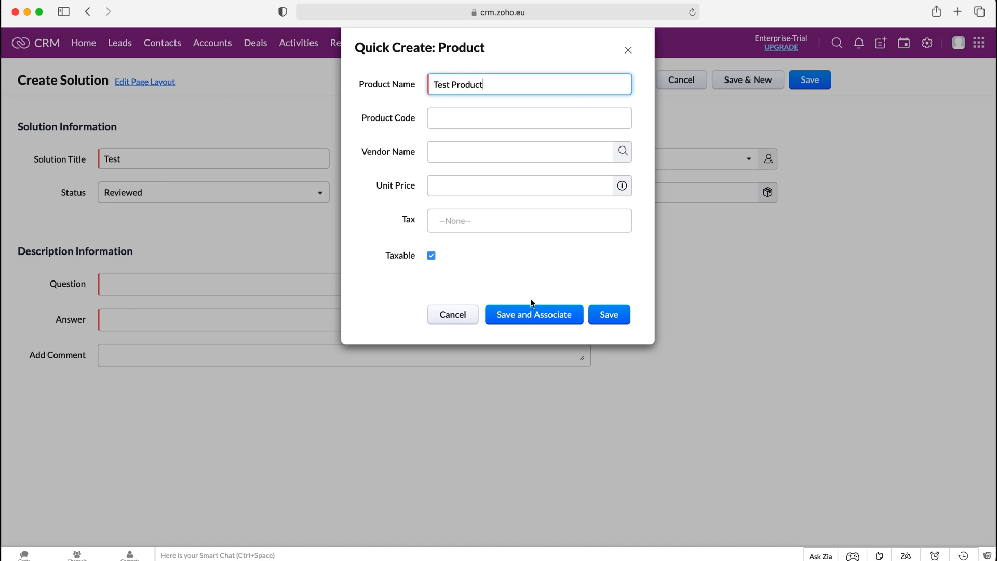
mouse_move(637, 289)
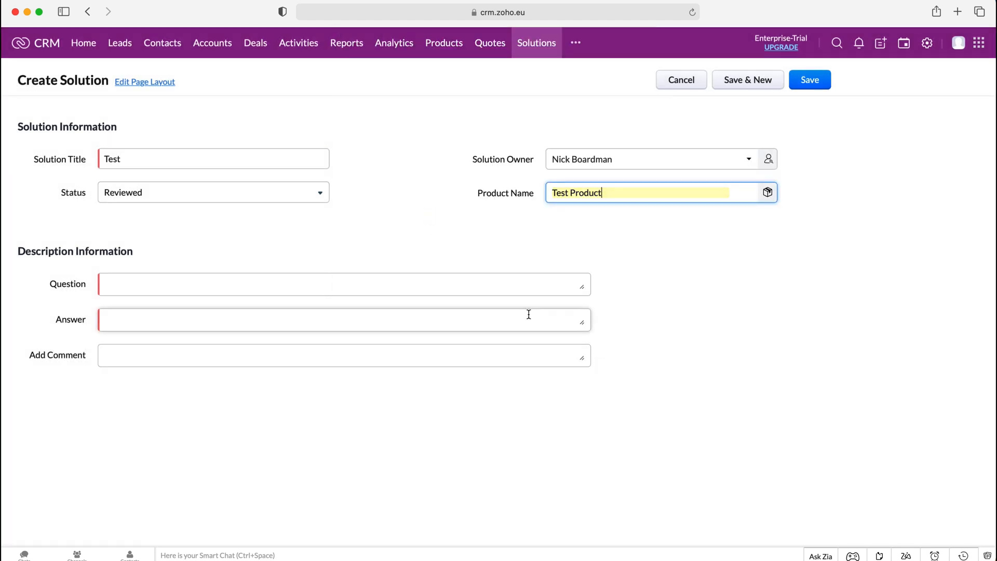
left_click(645, 159)
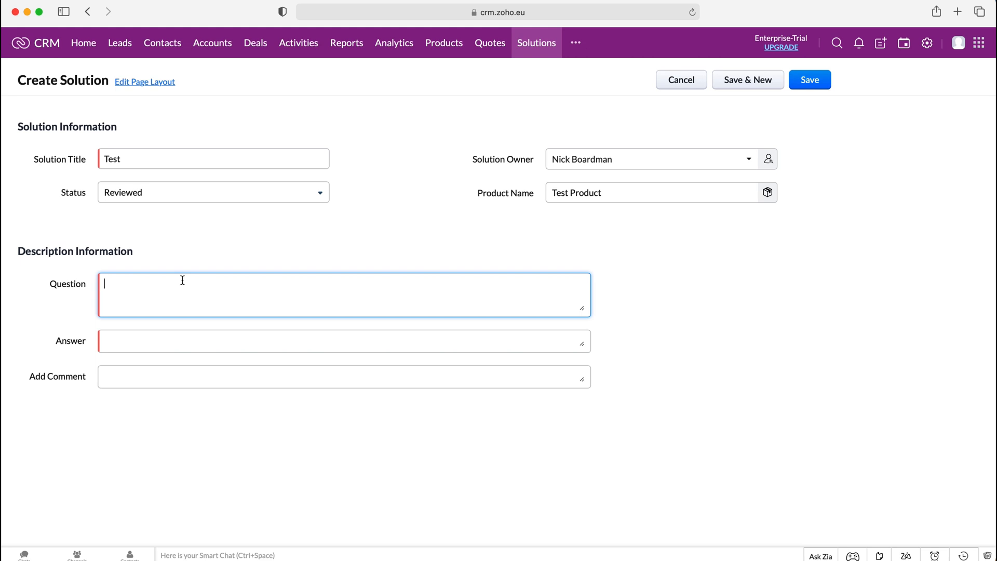
Step: Enter 'Test question' as the question and 'Test Answer' as the answer
type("Test question")
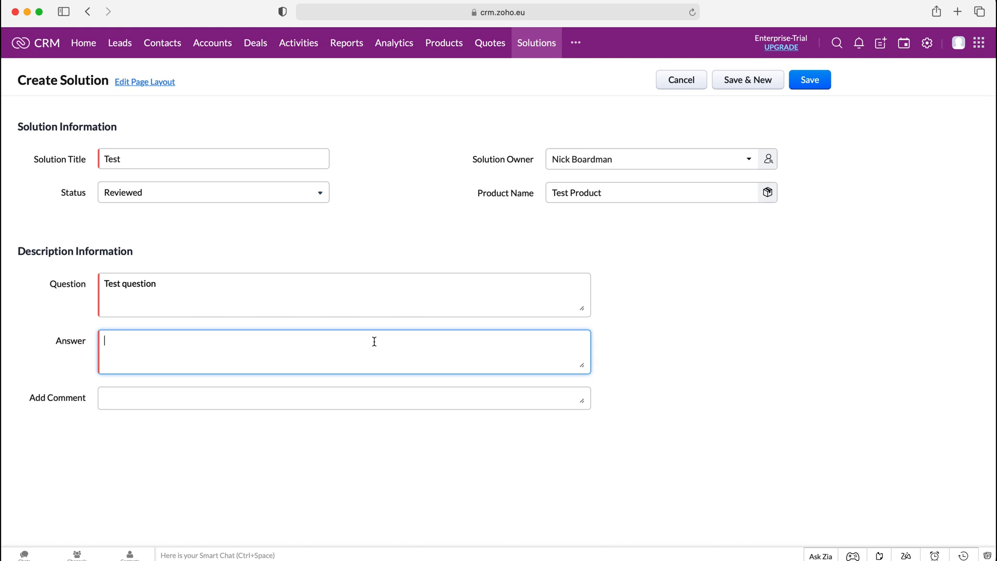
type("Test Answer")
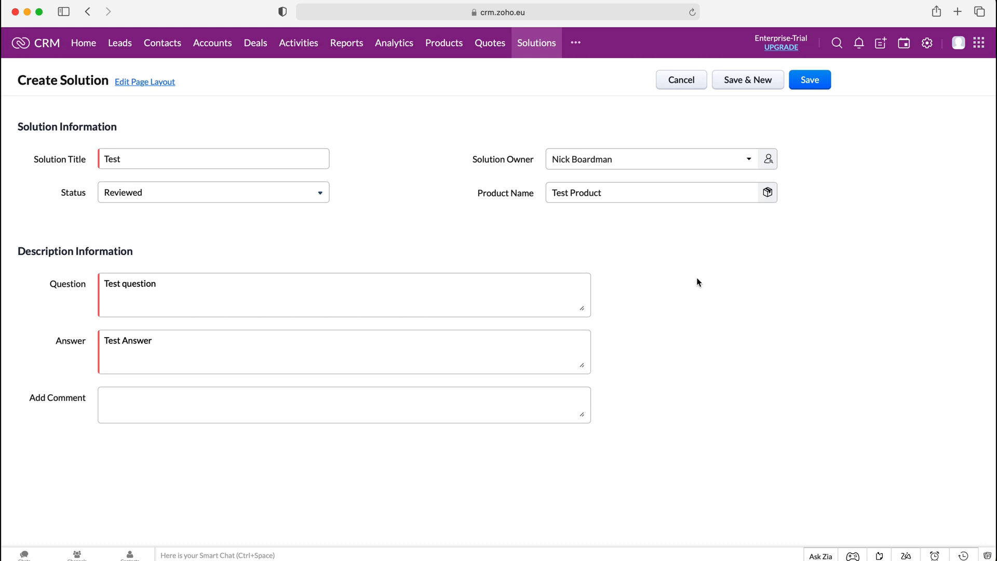
mouse_move(704, 271)
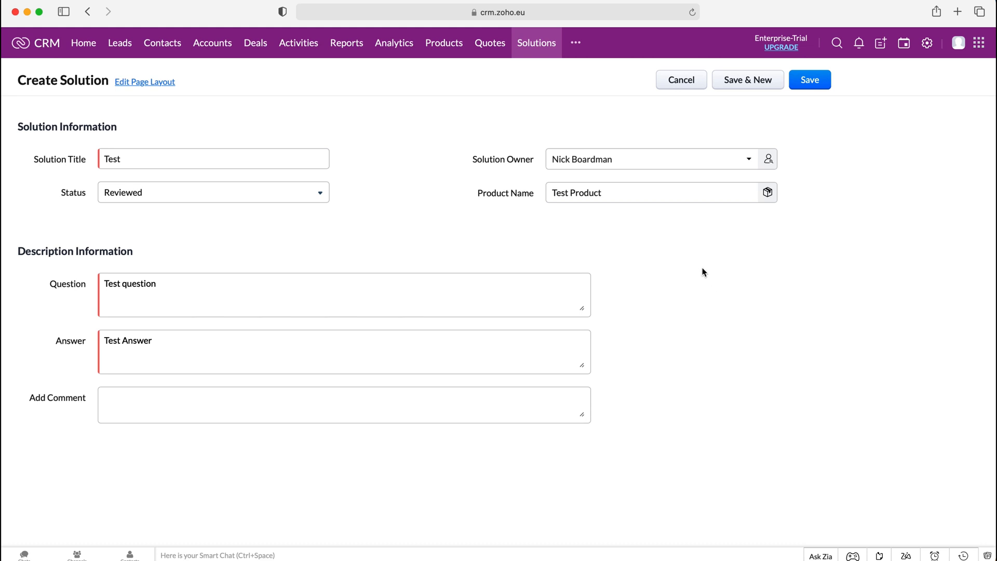
mouse_move(286, 99)
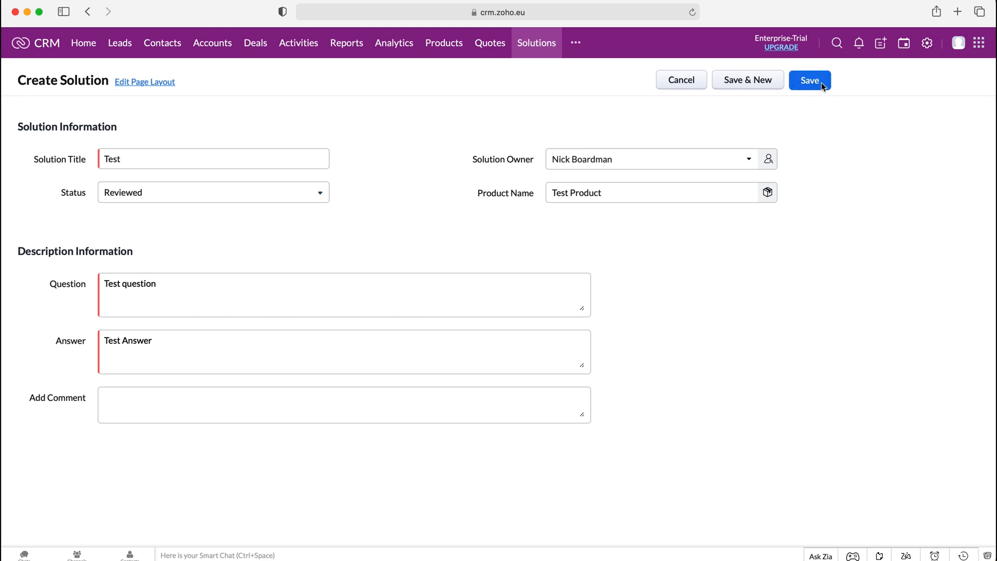
Step: Save the 'Test' solution and go back to the Solutions list
left_click(809, 80)
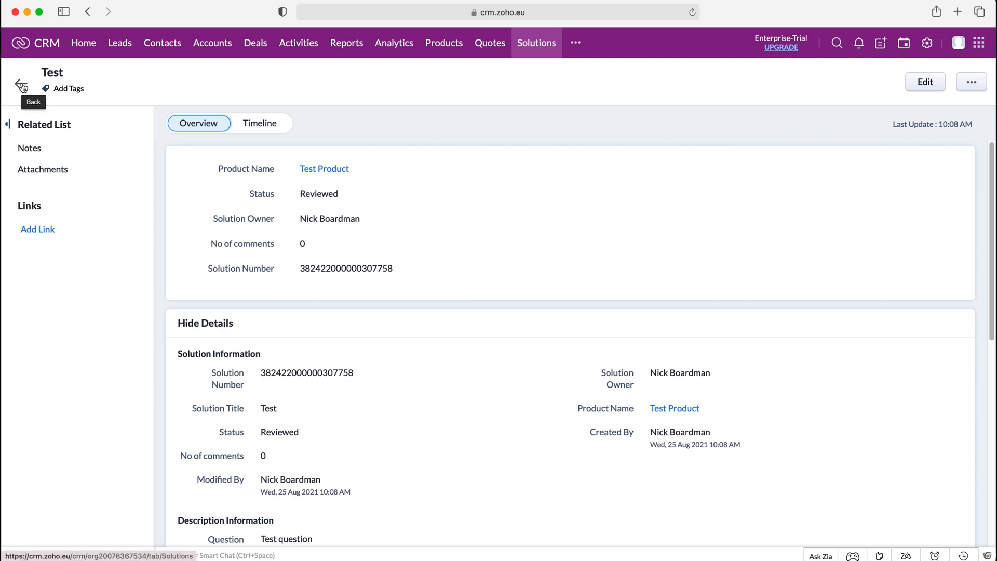
left_click(20, 82)
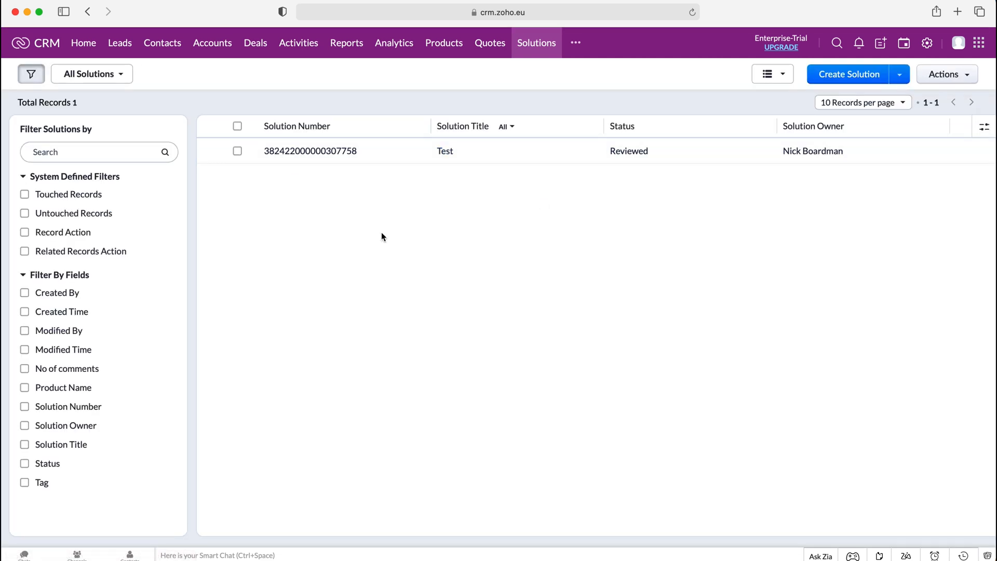
mouse_move(736, 255)
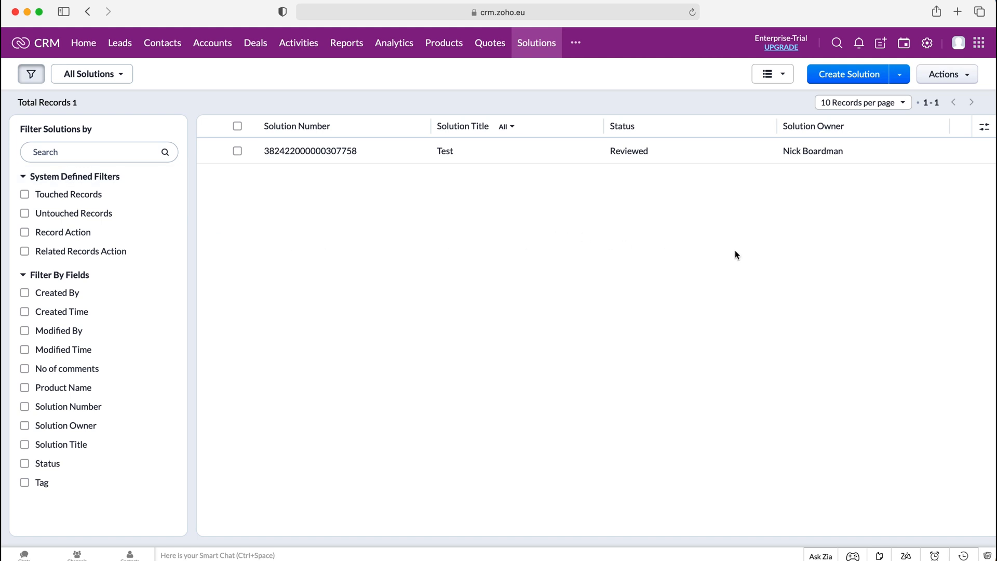
mouse_move(753, 237)
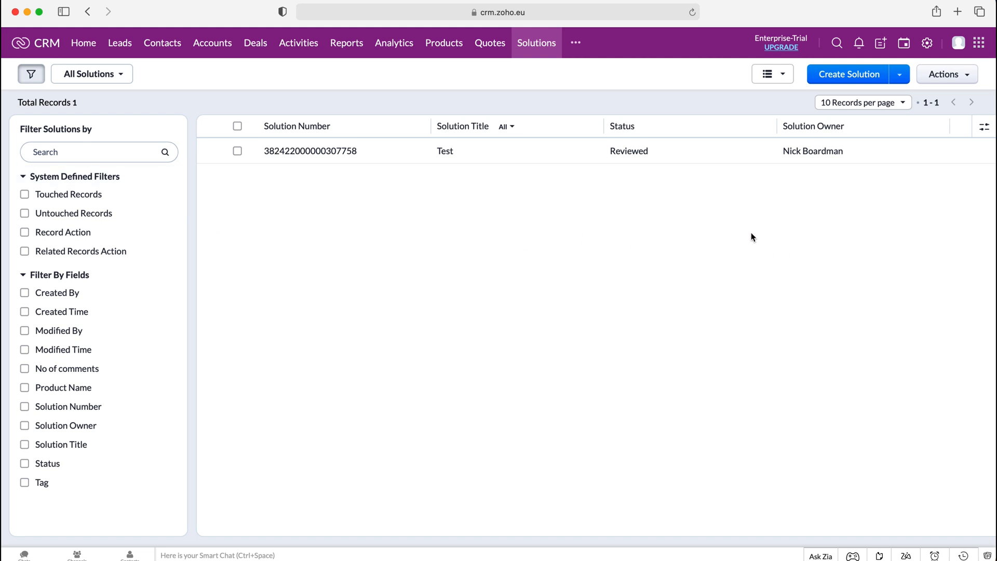
mouse_move(607, 204)
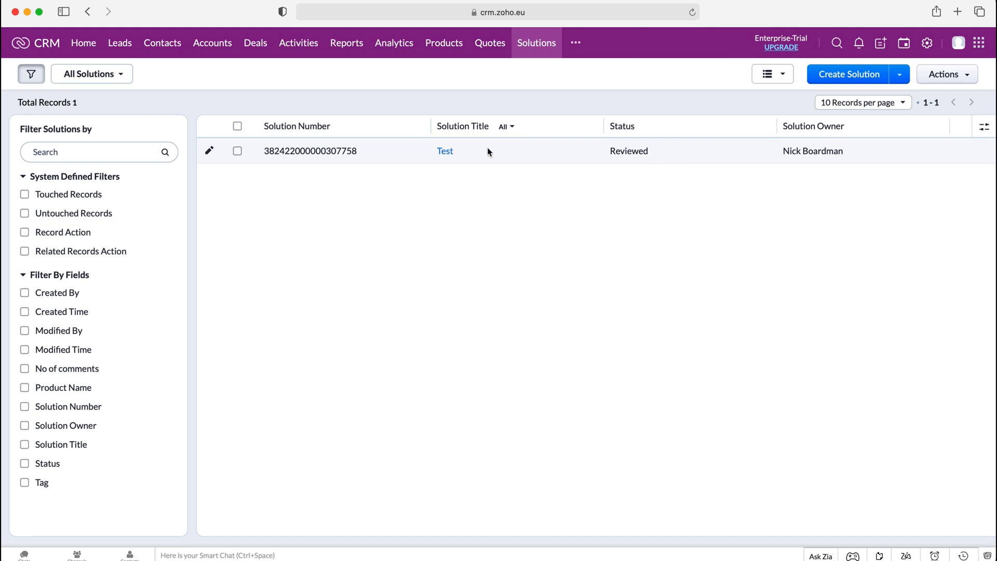
mouse_move(501, 158)
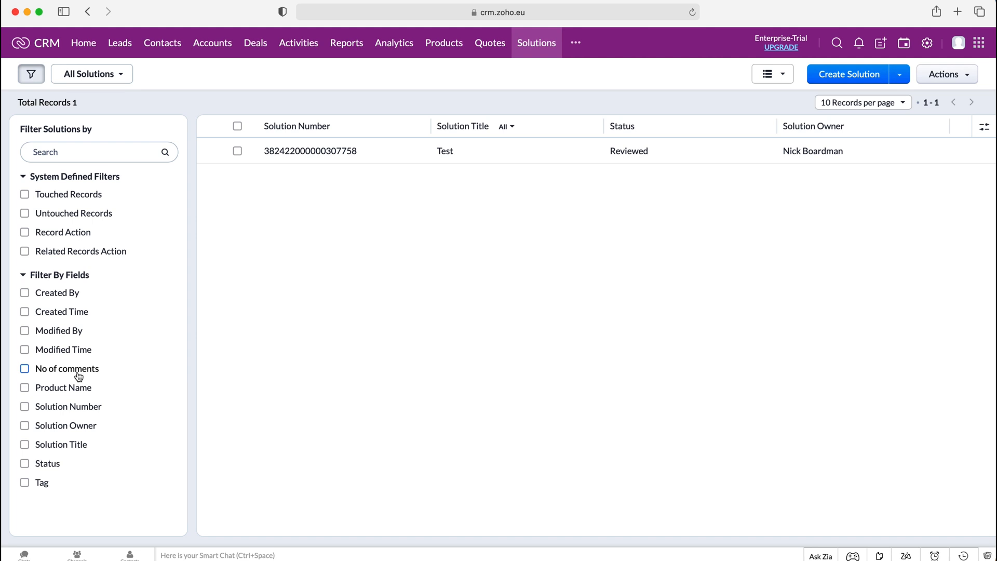
mouse_move(31, 81)
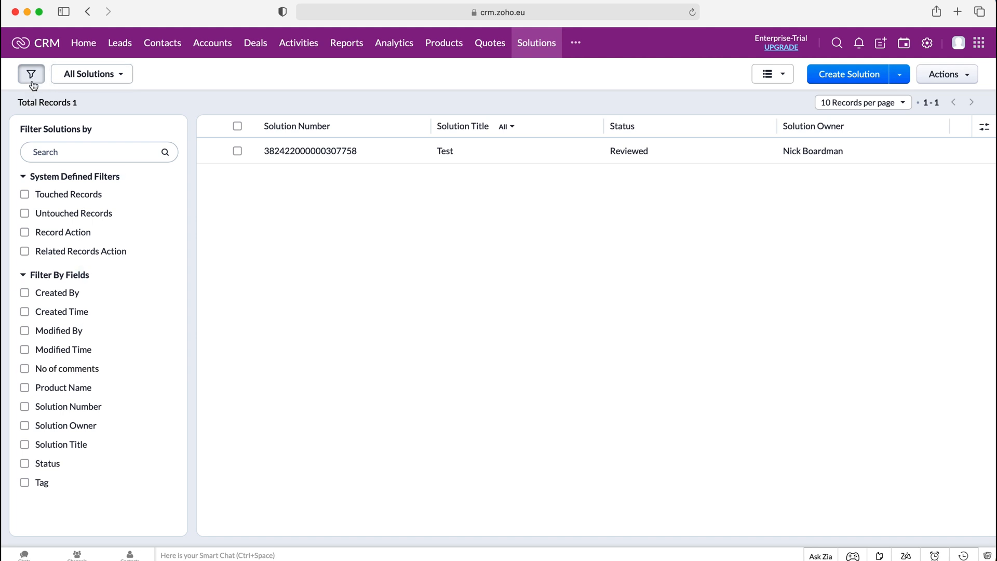
Step: Apply a Product Name filter of 'Test Product' to the Solutions list
left_click(25, 388)
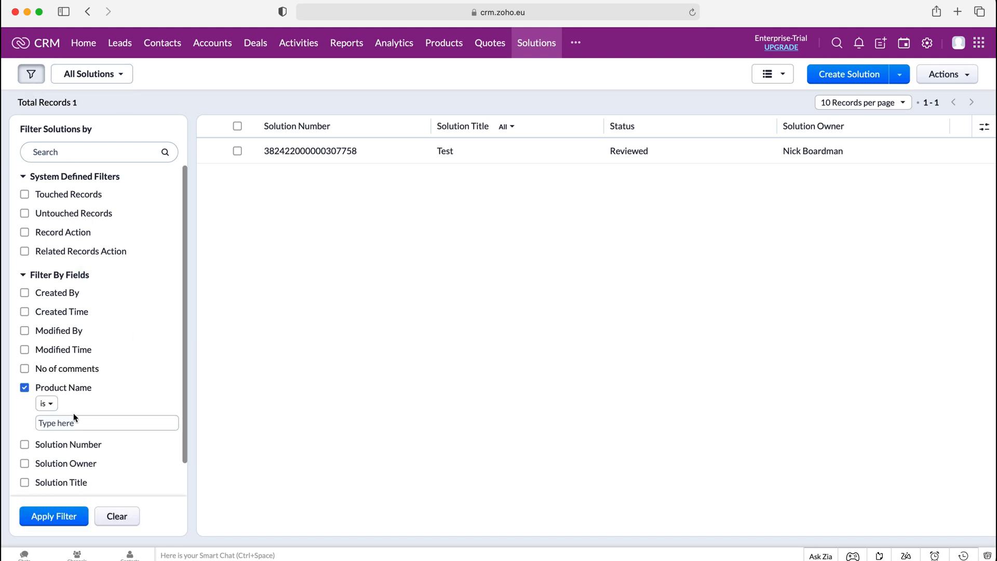
left_click(106, 423)
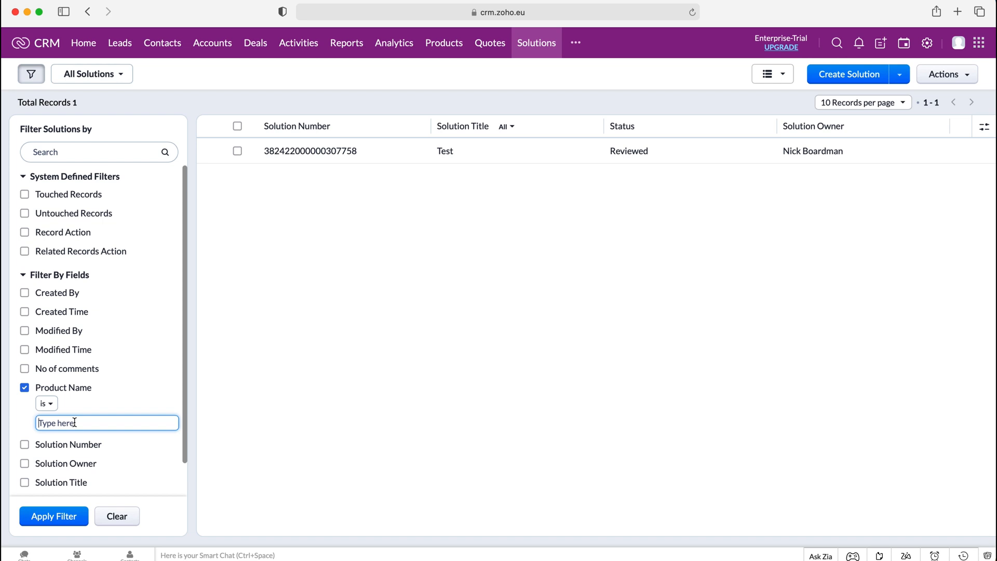
type("Test P")
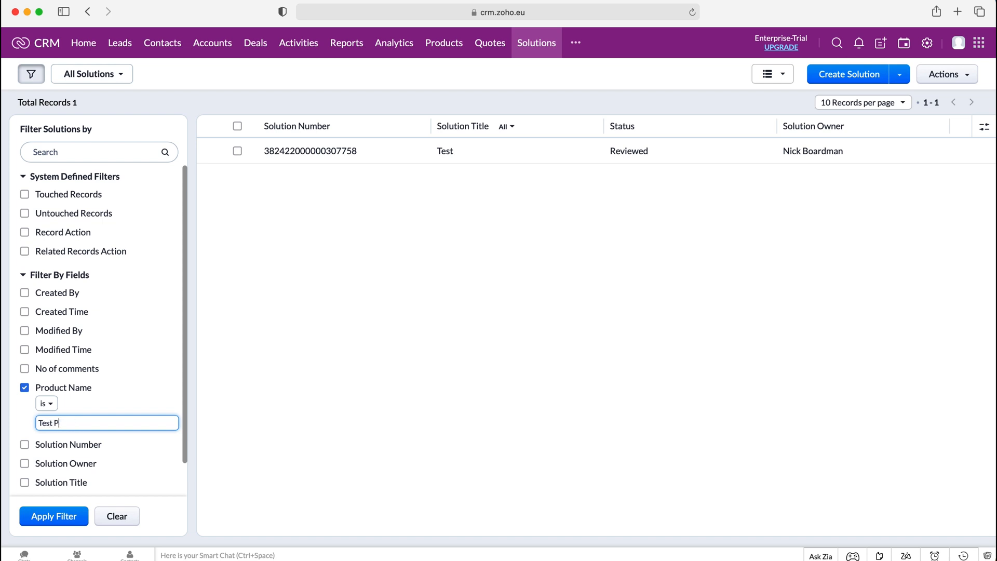
type("roduct")
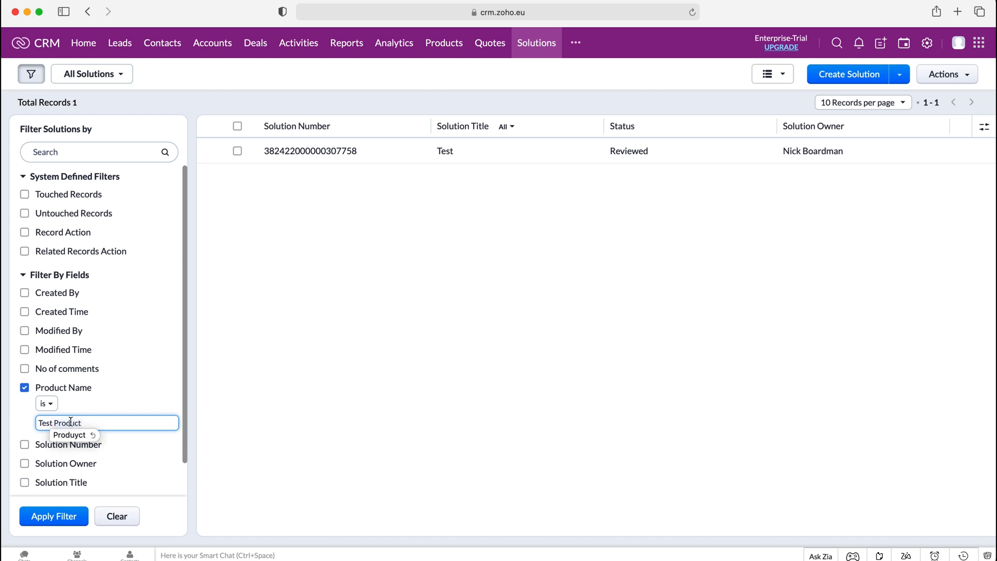
left_click(53, 516)
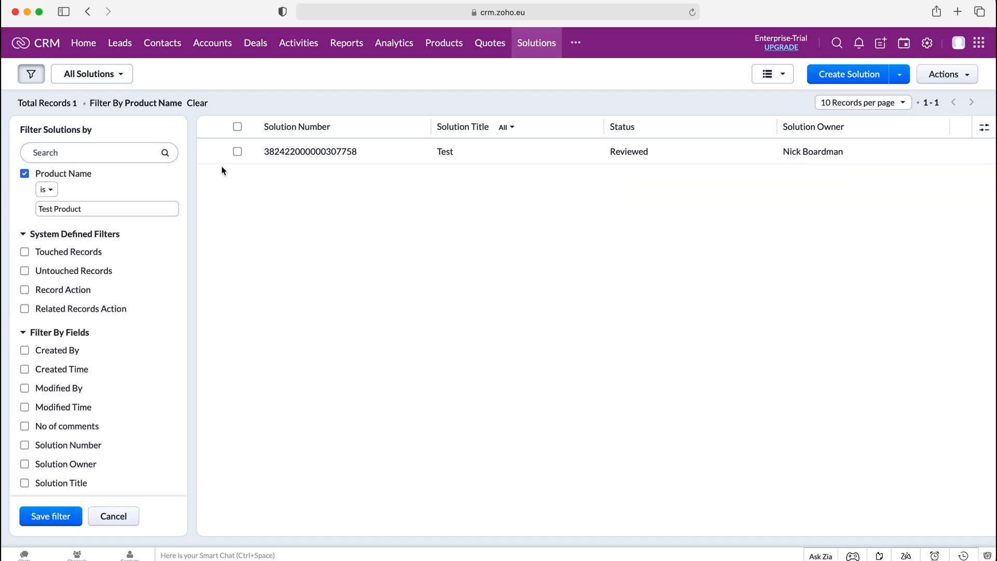
left_click(78, 153)
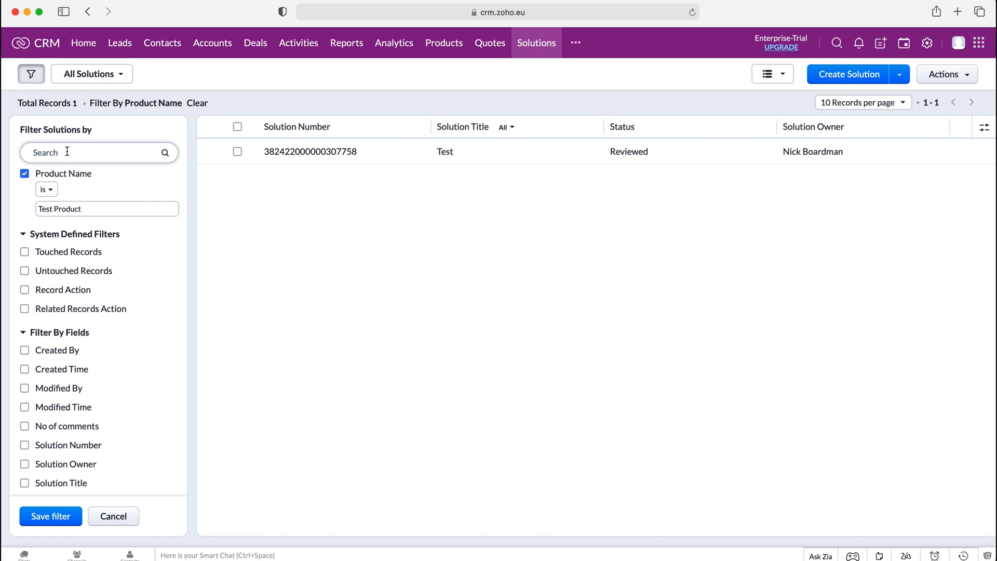
mouse_move(352, 144)
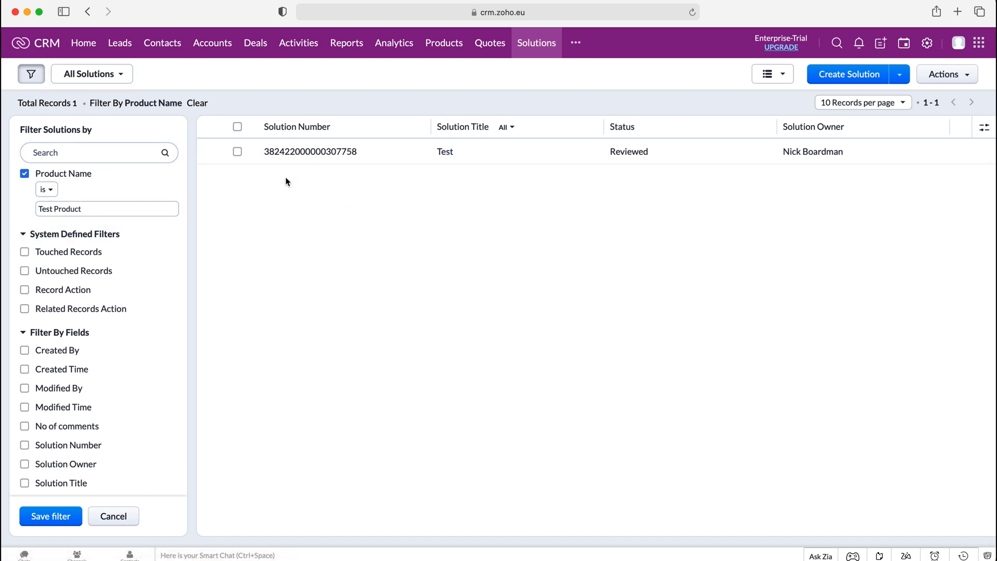
mouse_move(334, 171)
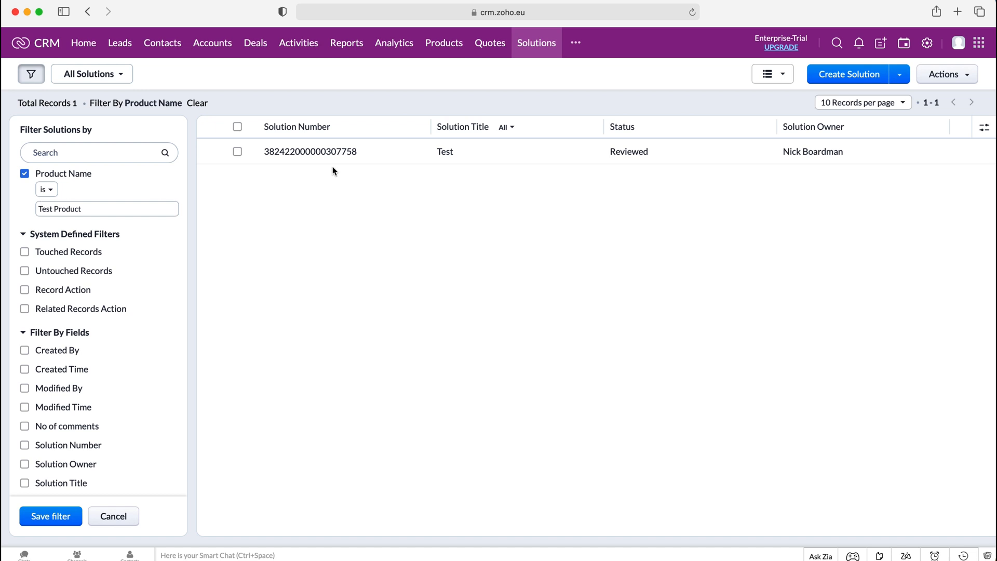
mouse_move(444, 182)
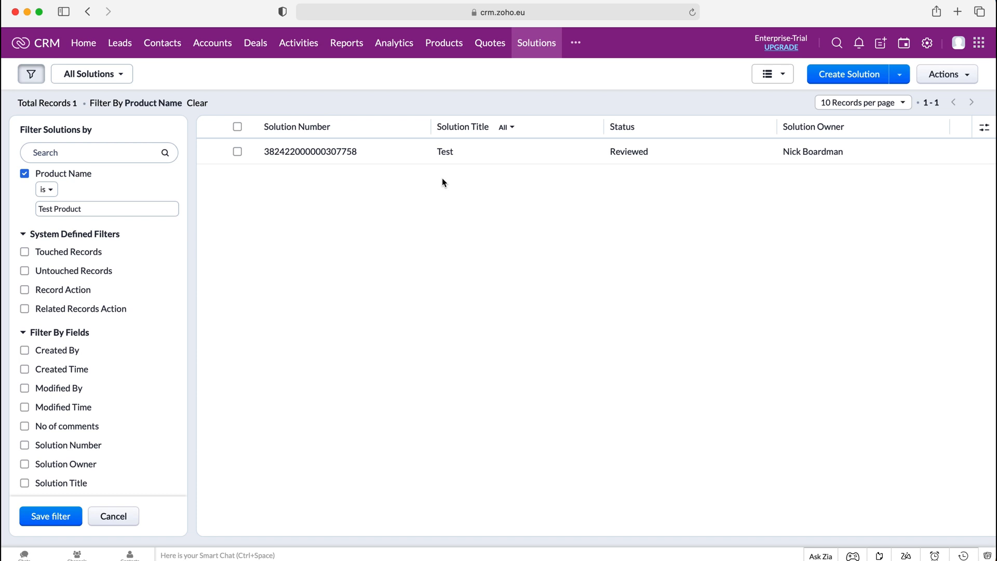
mouse_move(429, 163)
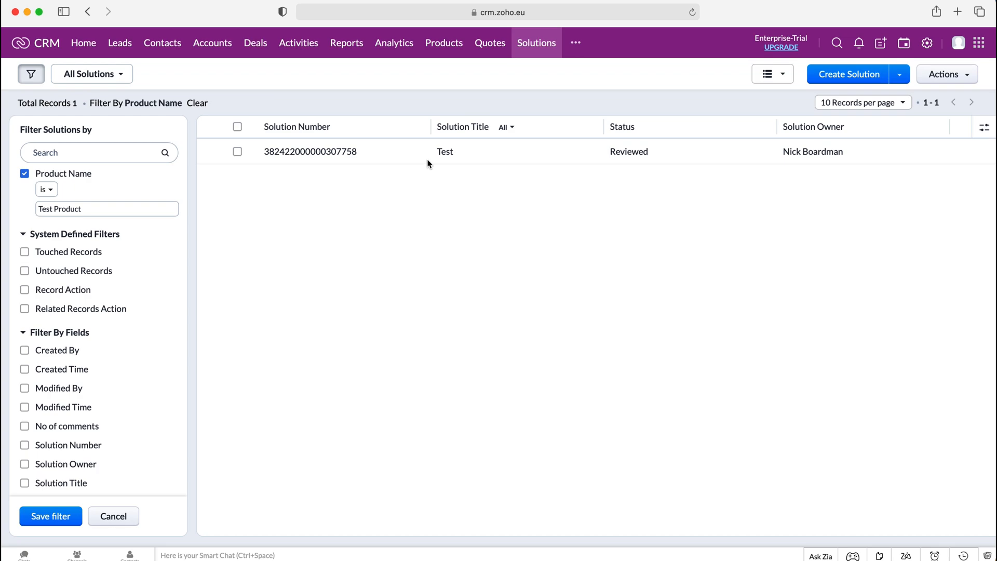